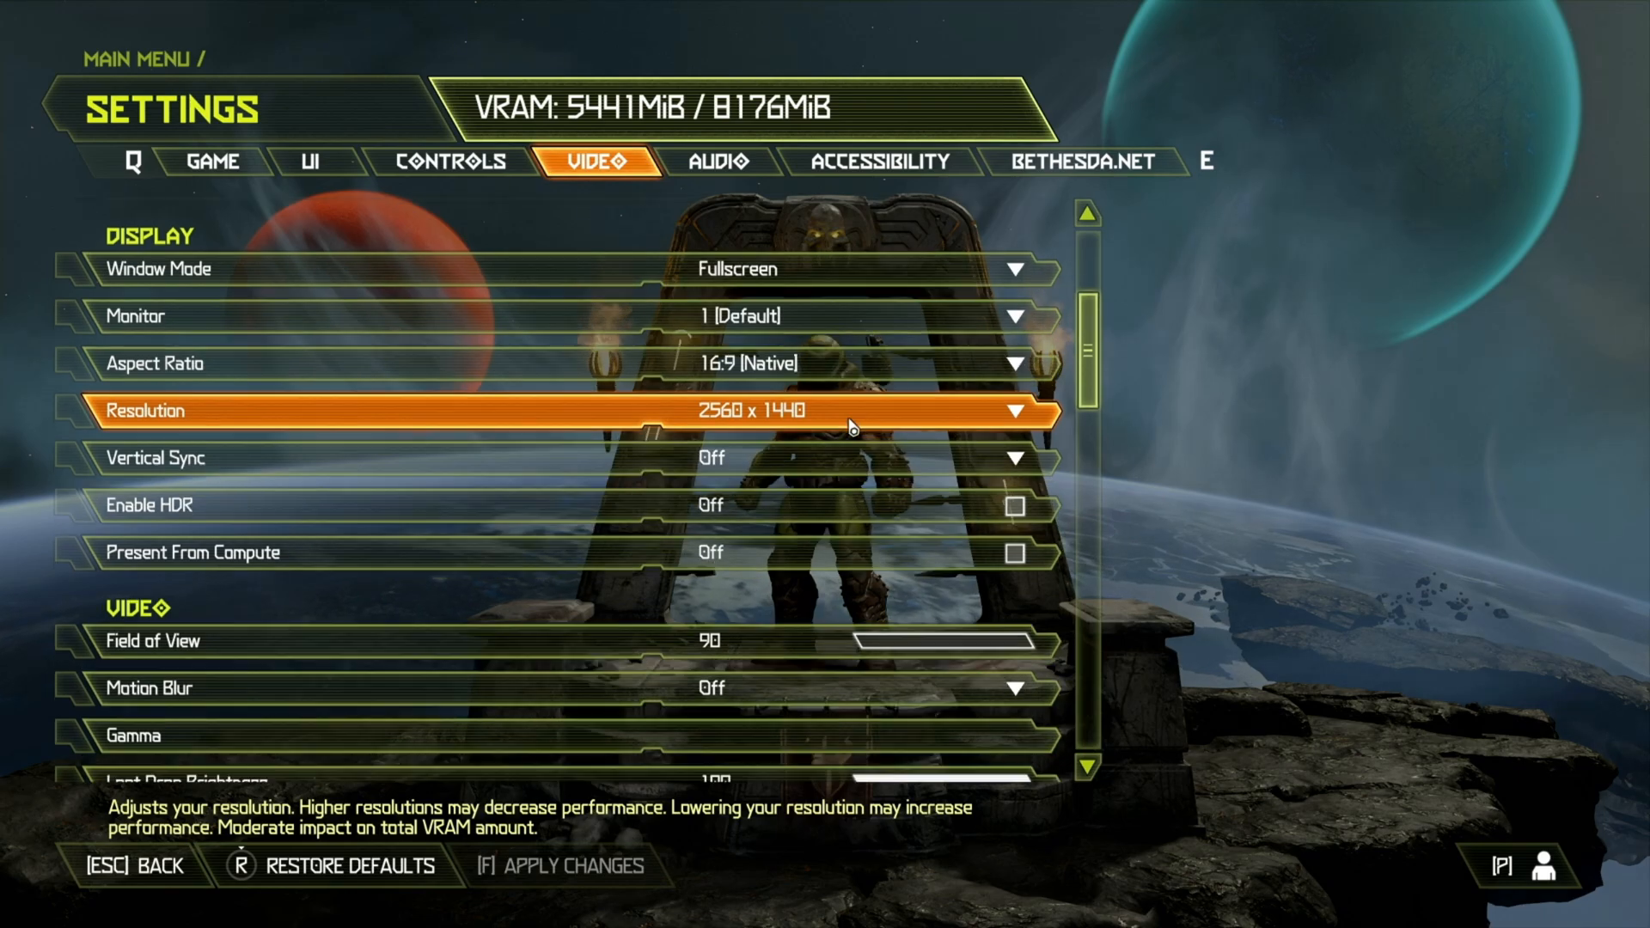
# - Resume the campaign and enter the ruined courtyard with the overlay near 168 FPS at Ultra
pyautogui.scroll(-3)
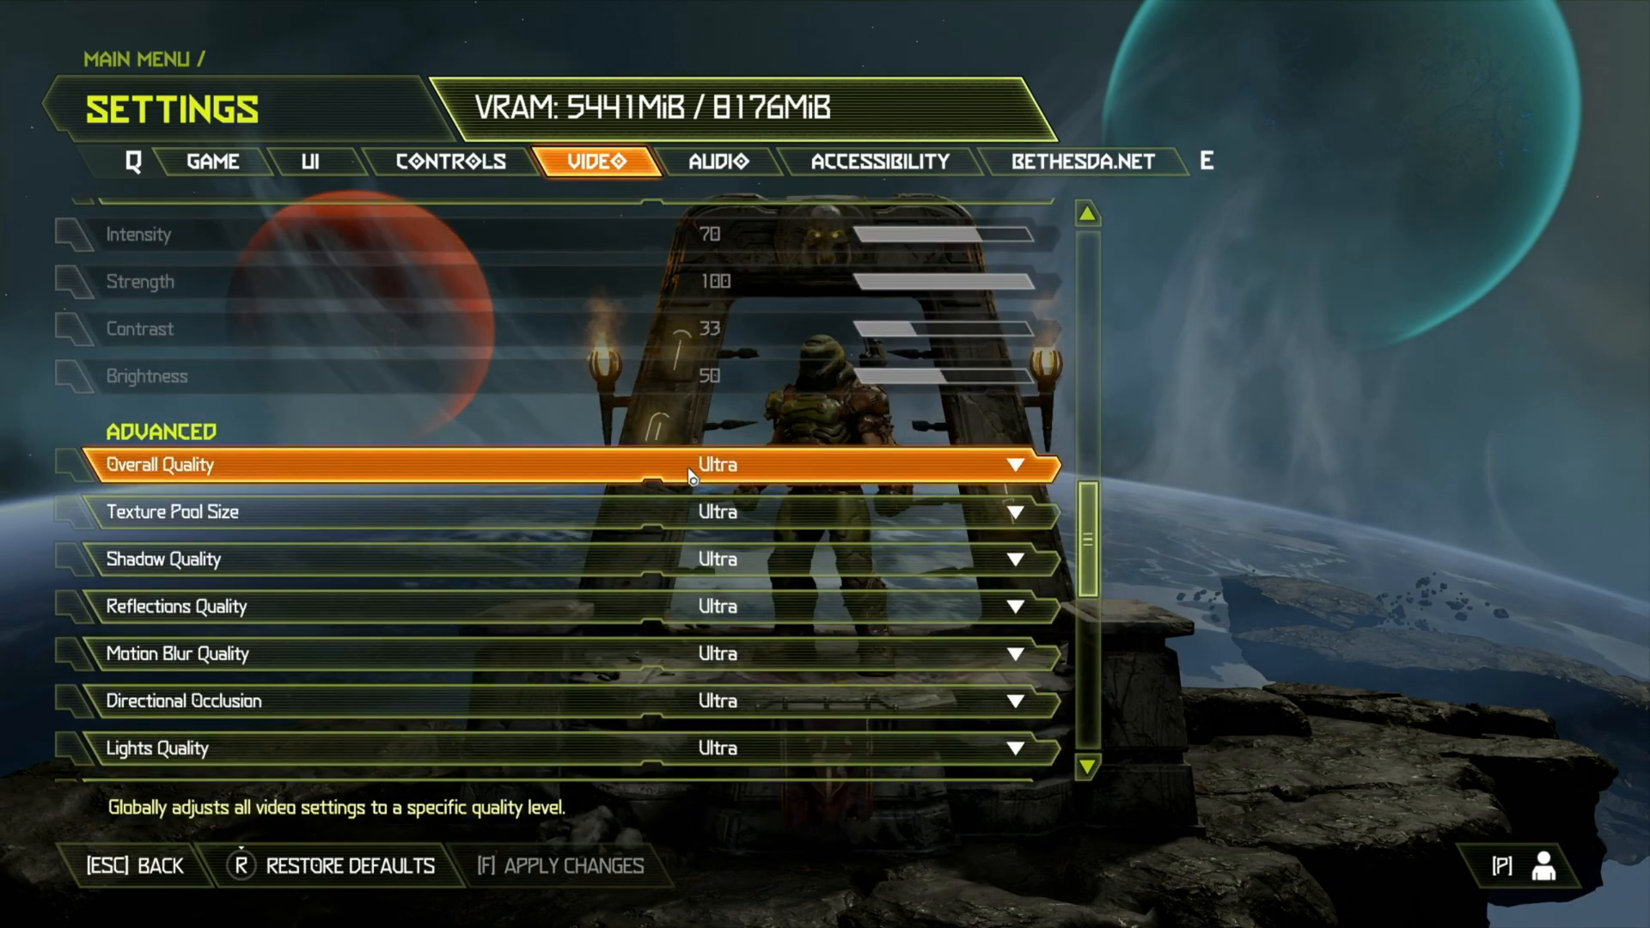
pyautogui.scroll(3)
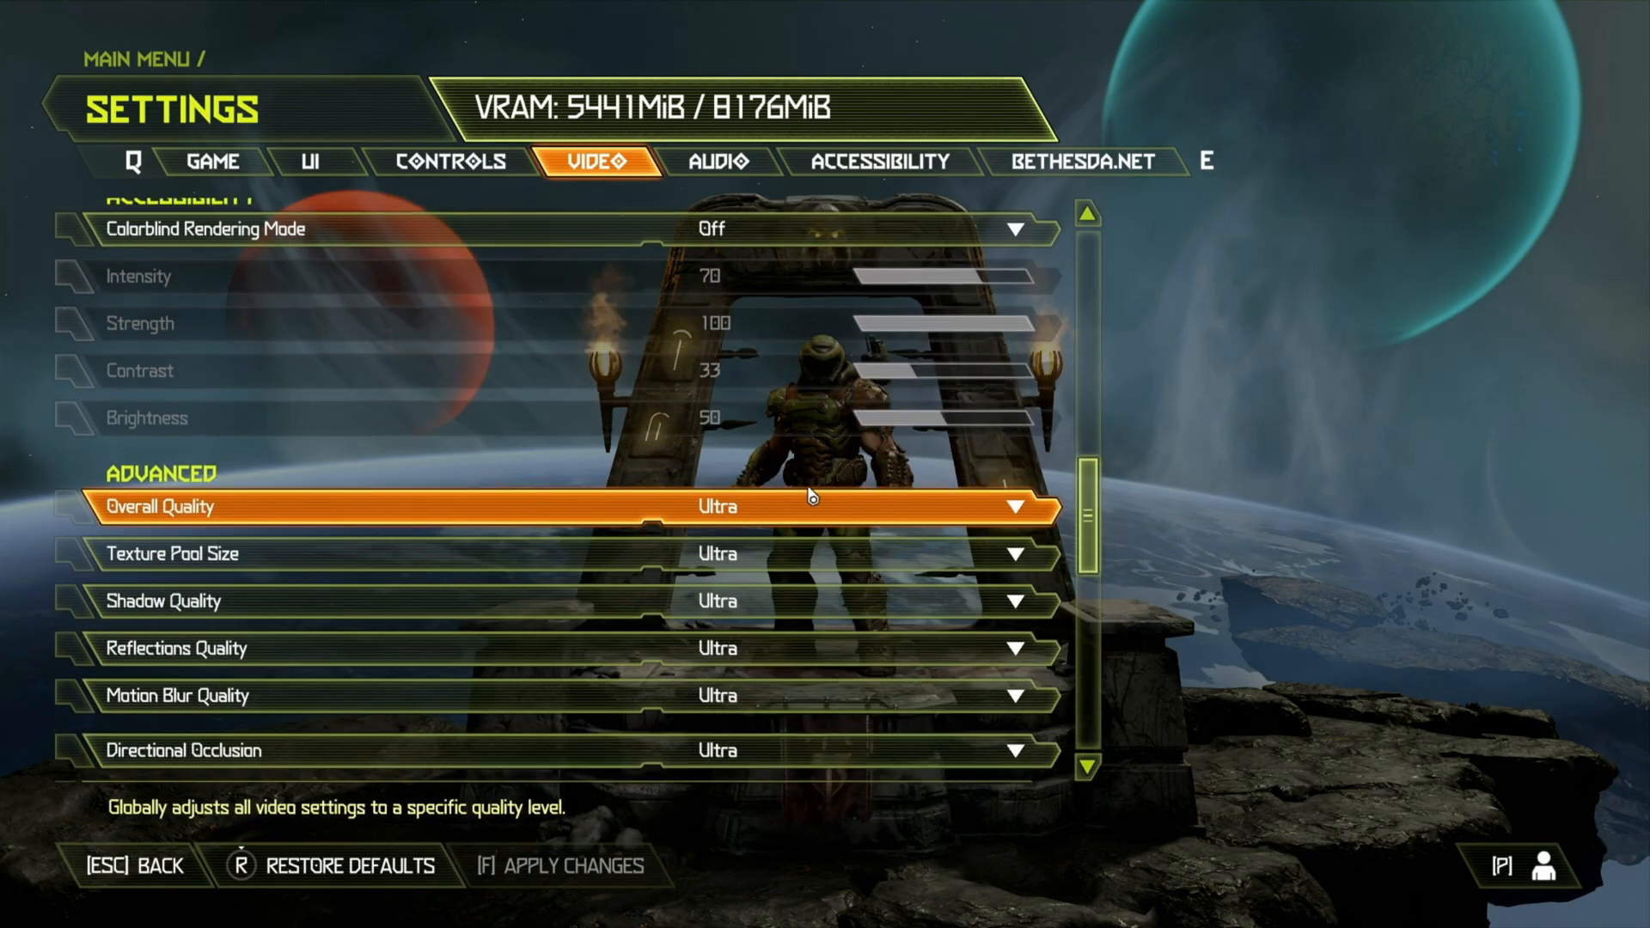
pyautogui.press('Escape')
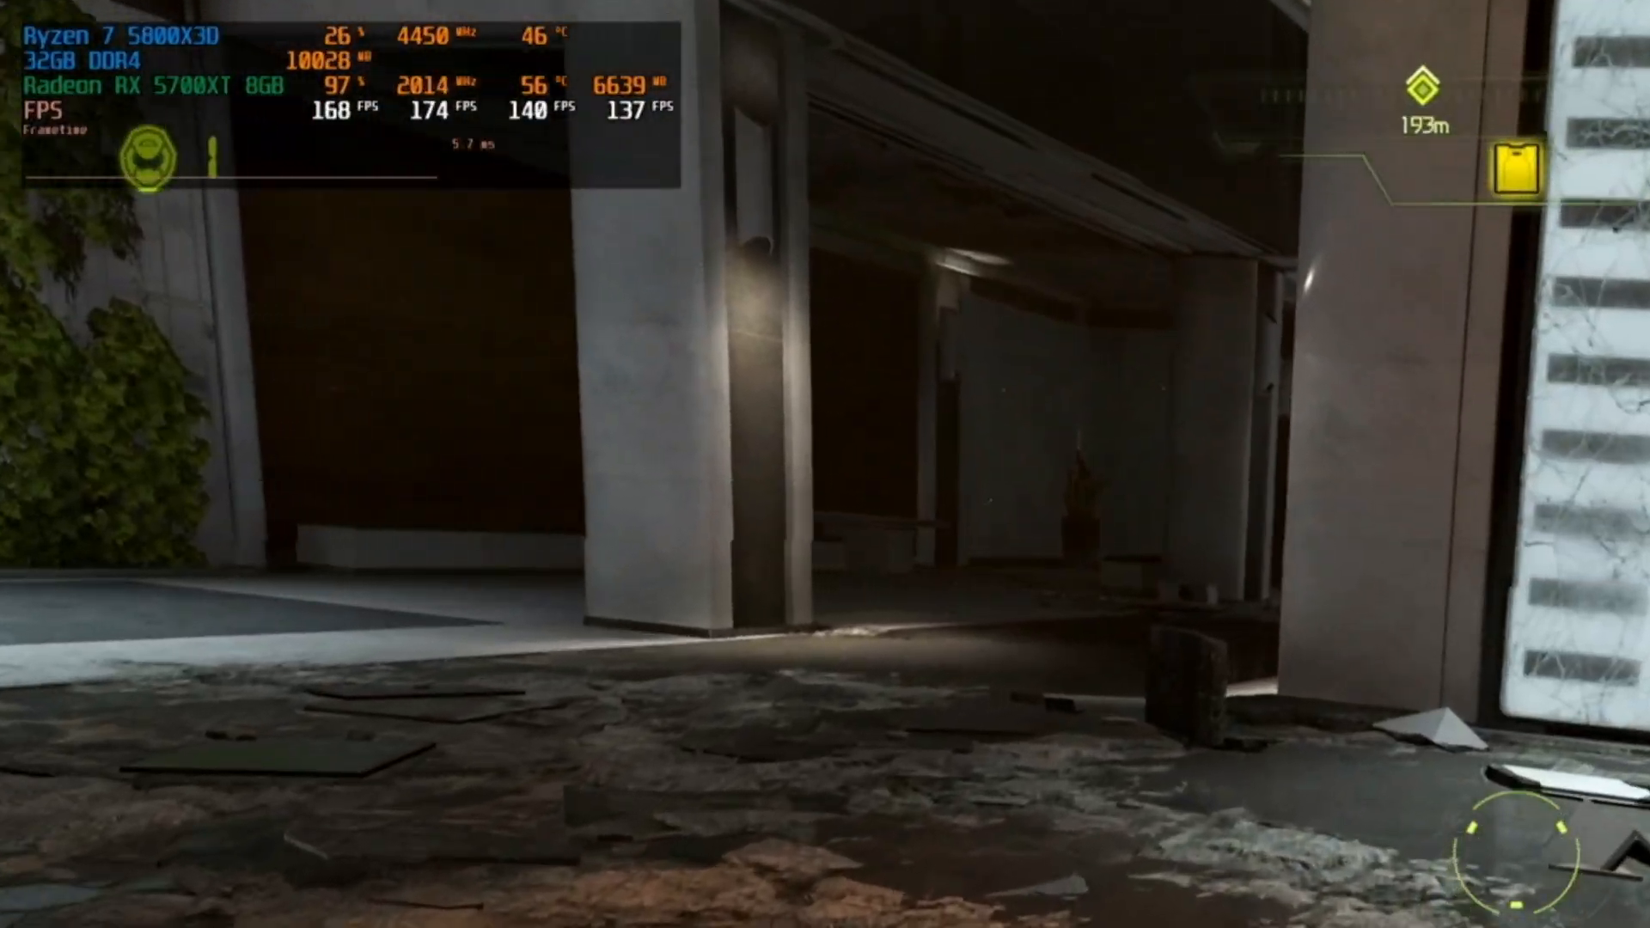
pyautogui.moveTo(824, 464)
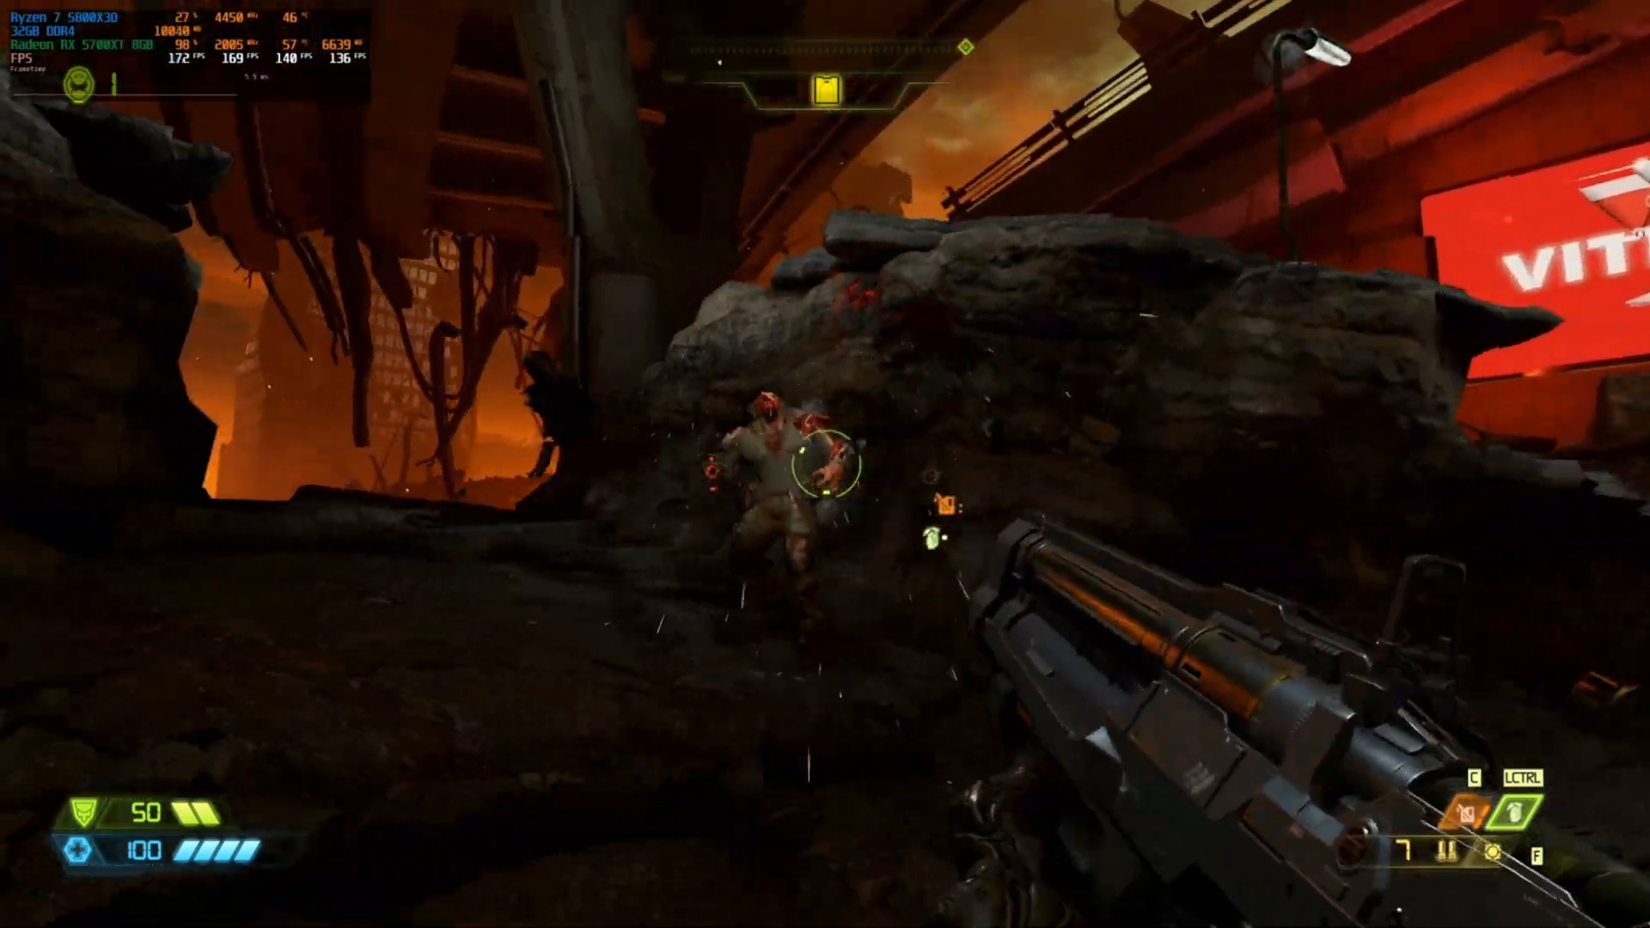
# - Shoot the demon ahead in the burning city area, frame rate holding around 170 FPS
pyautogui.click(825, 463)
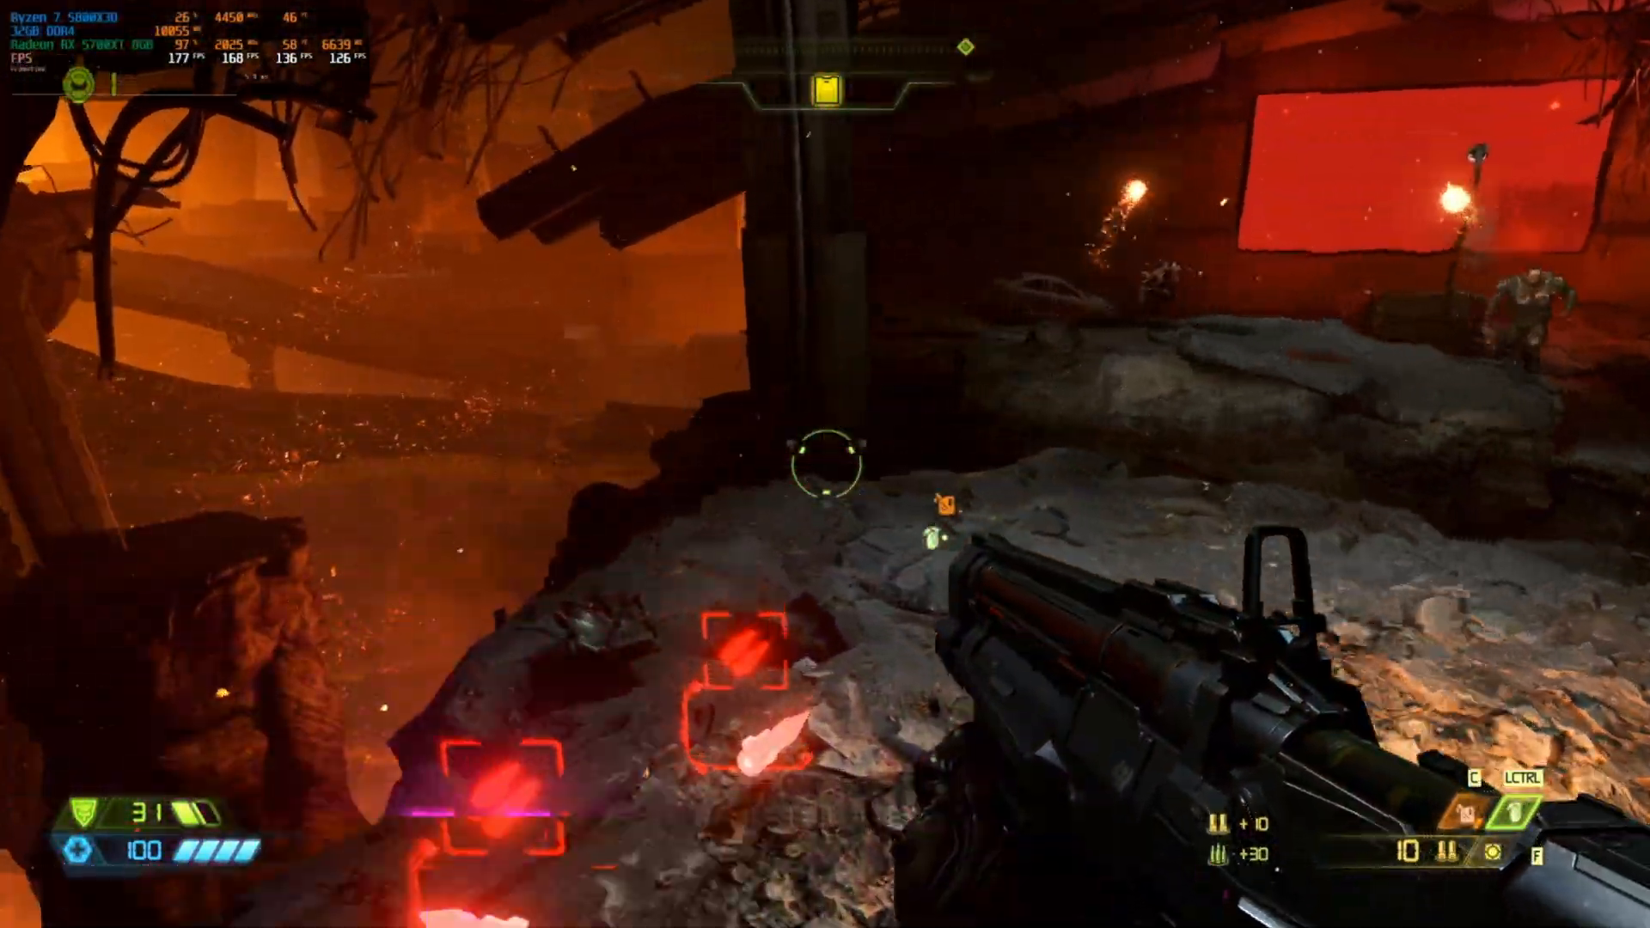
pyautogui.moveTo(824, 464)
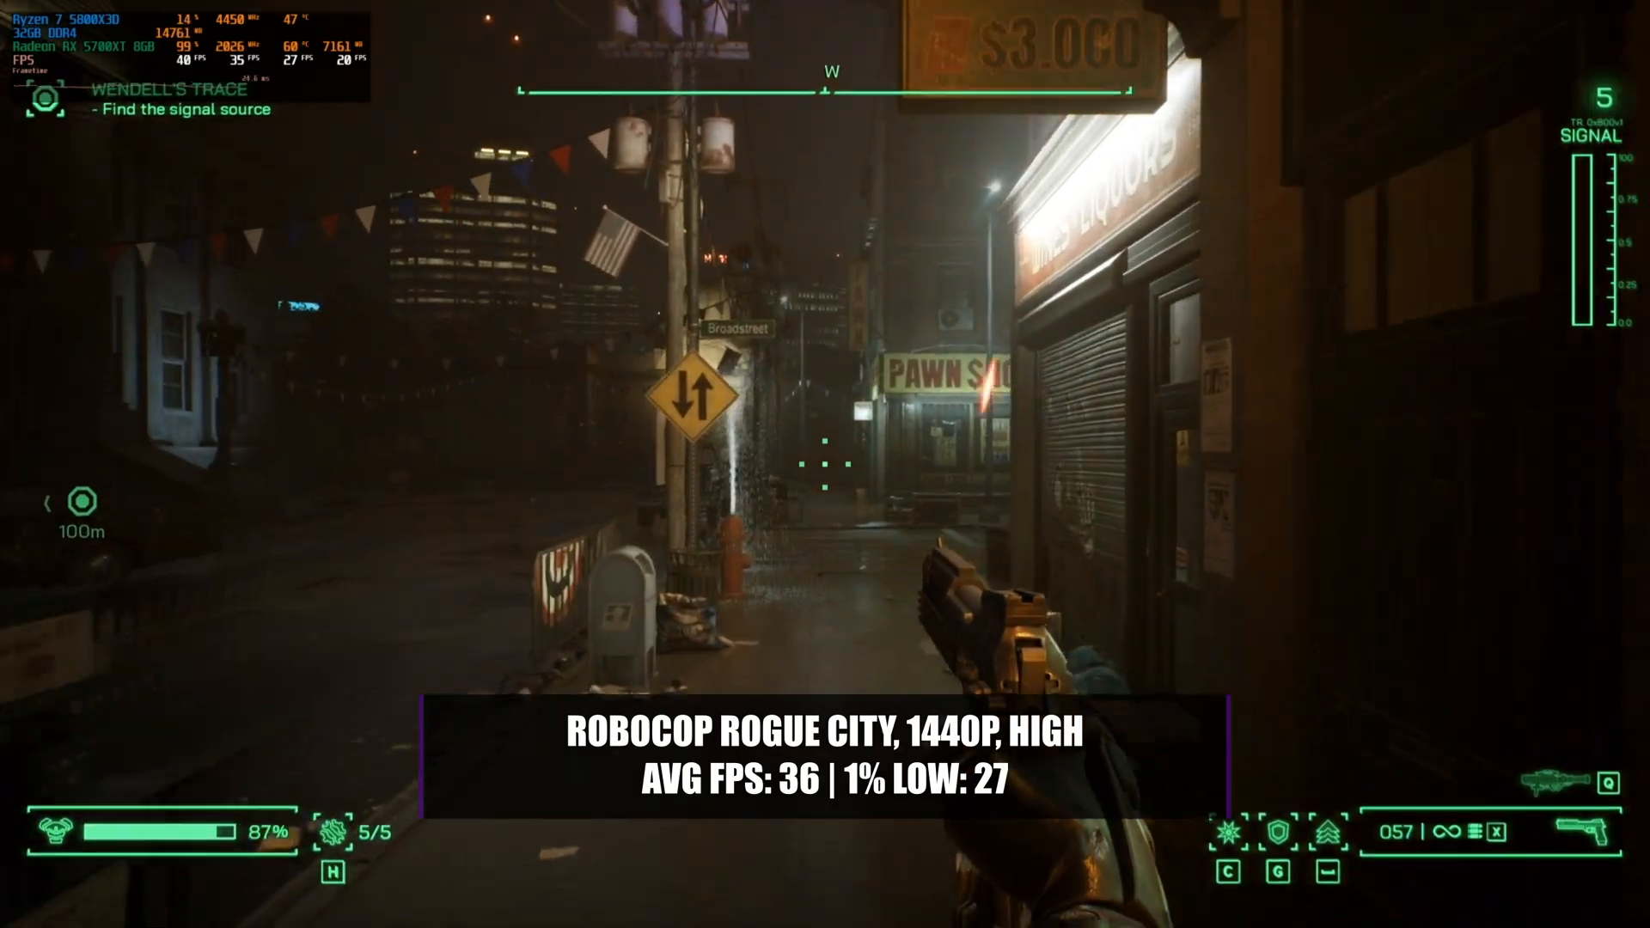
# - Walk forward along Broadstreet toward the pawn shop at 1440p High, about 35–40 FPS
pyautogui.press('w')
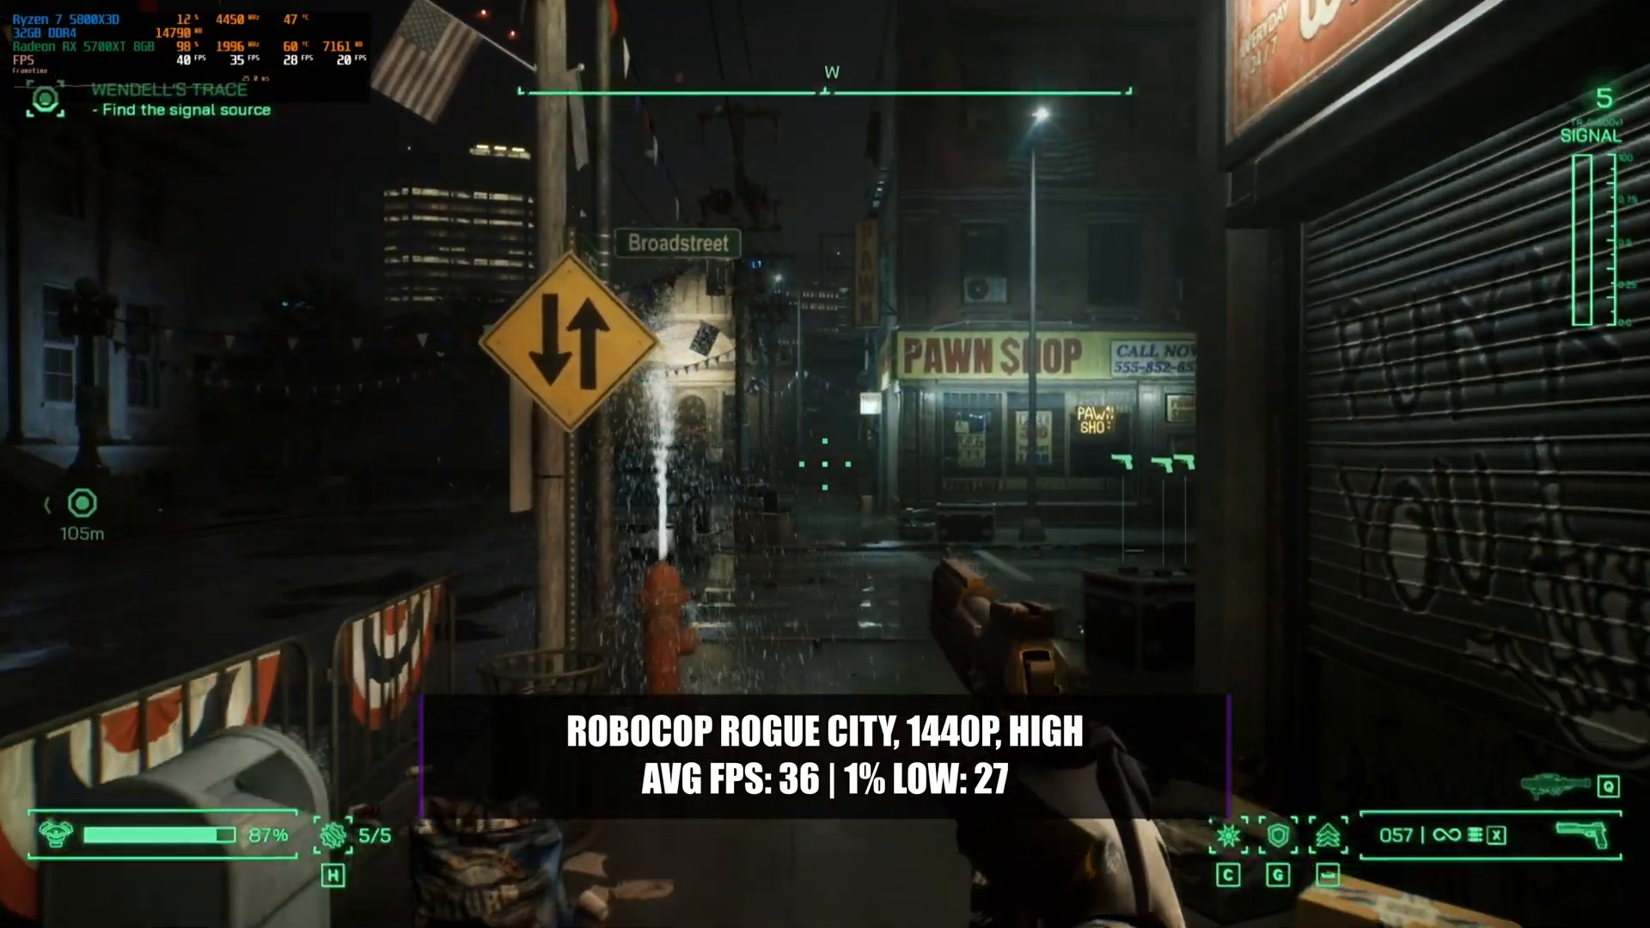